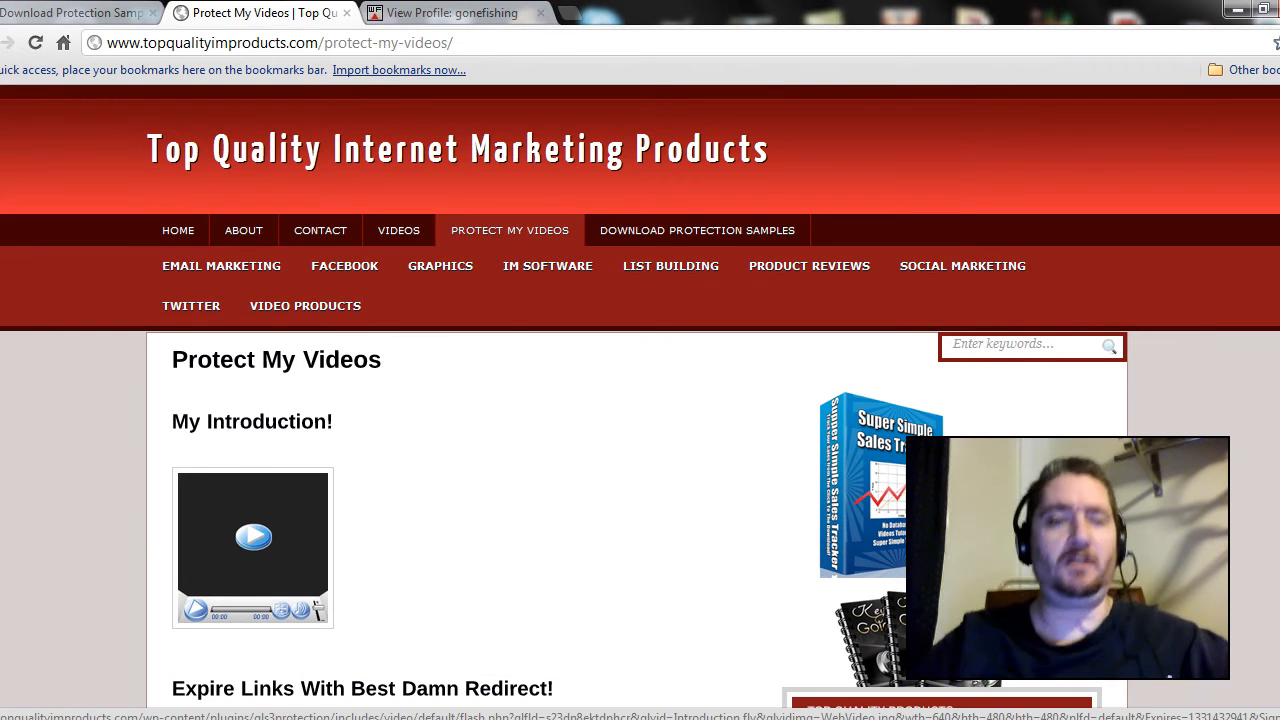
scroll("down", 3)
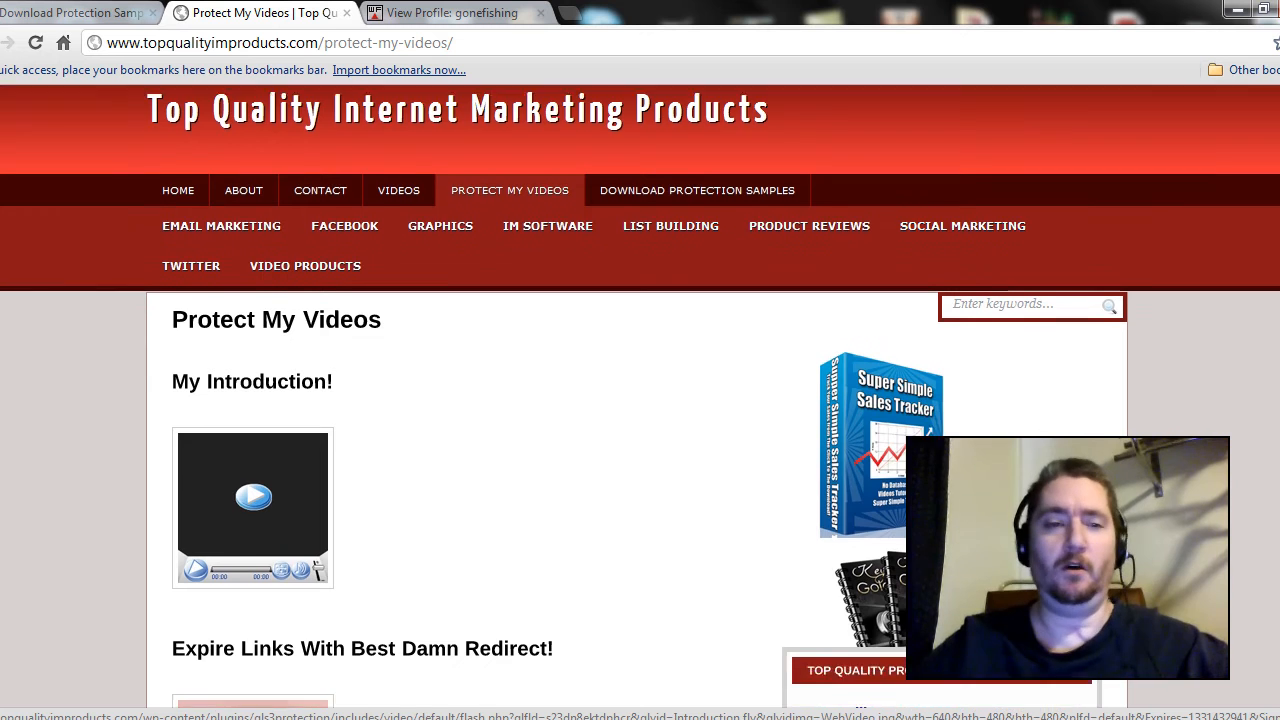
scroll("down", 3)
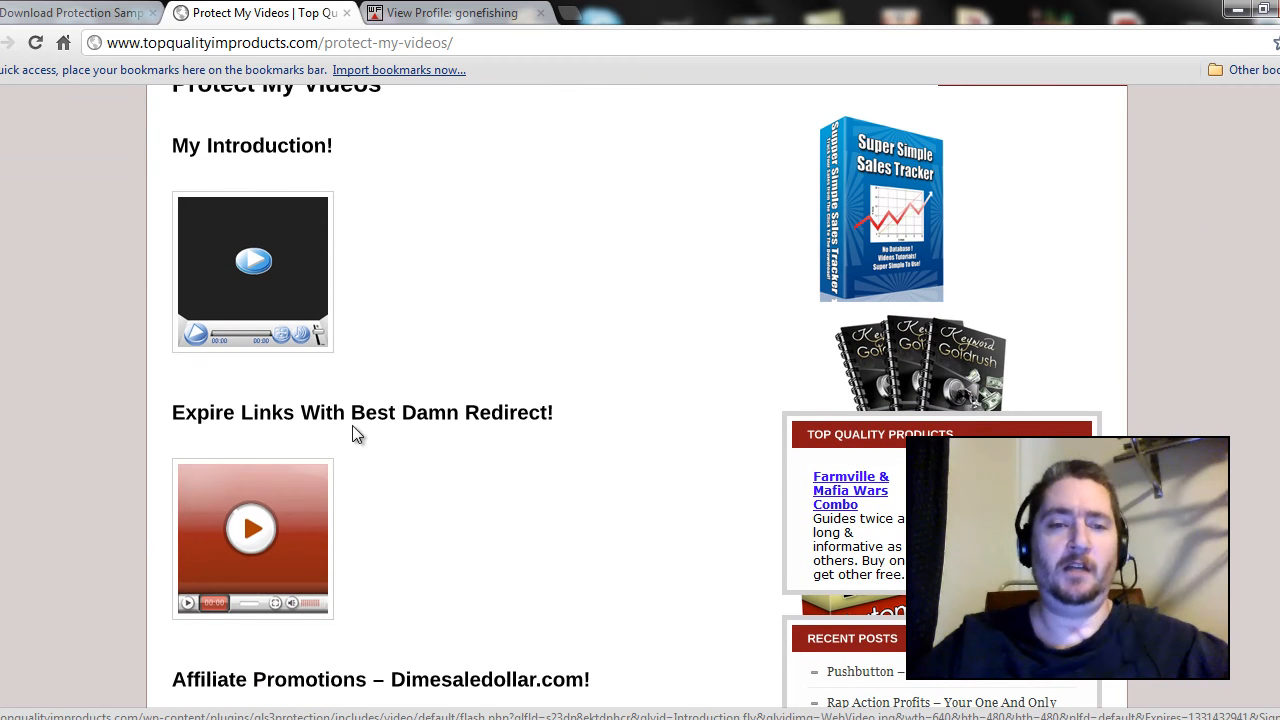
mouse_move(564, 480)
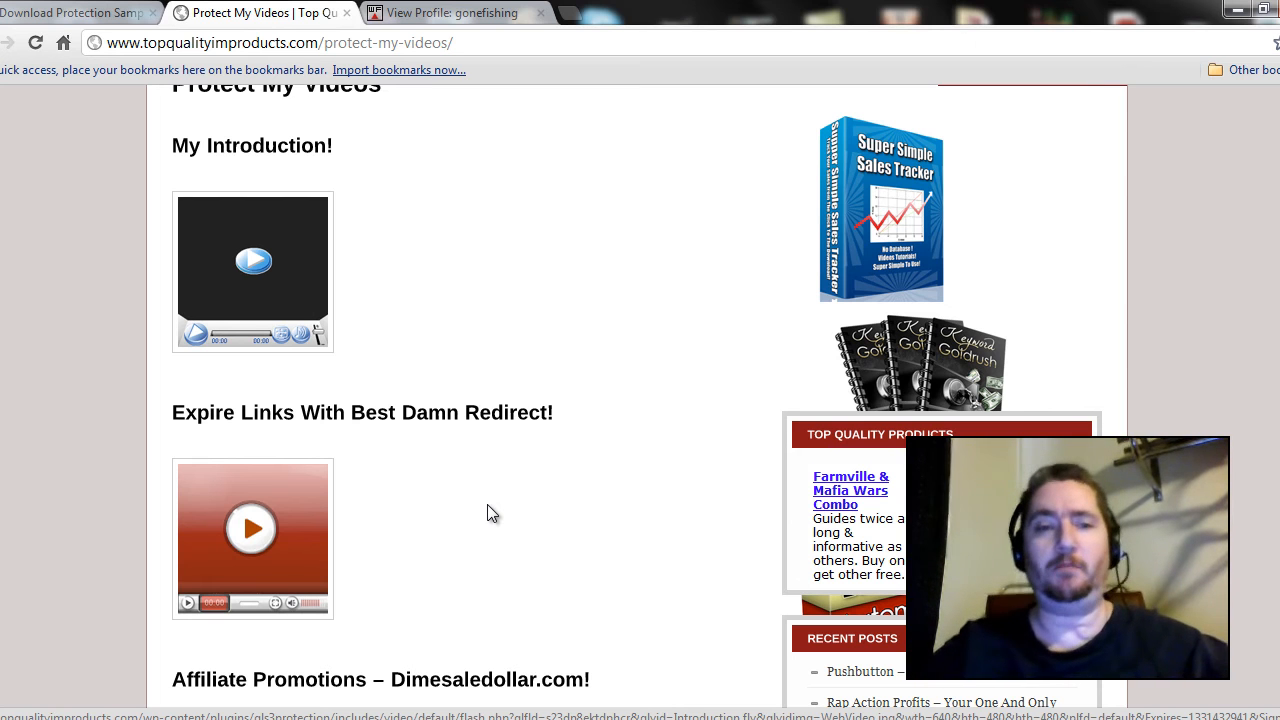
mouse_move(264, 540)
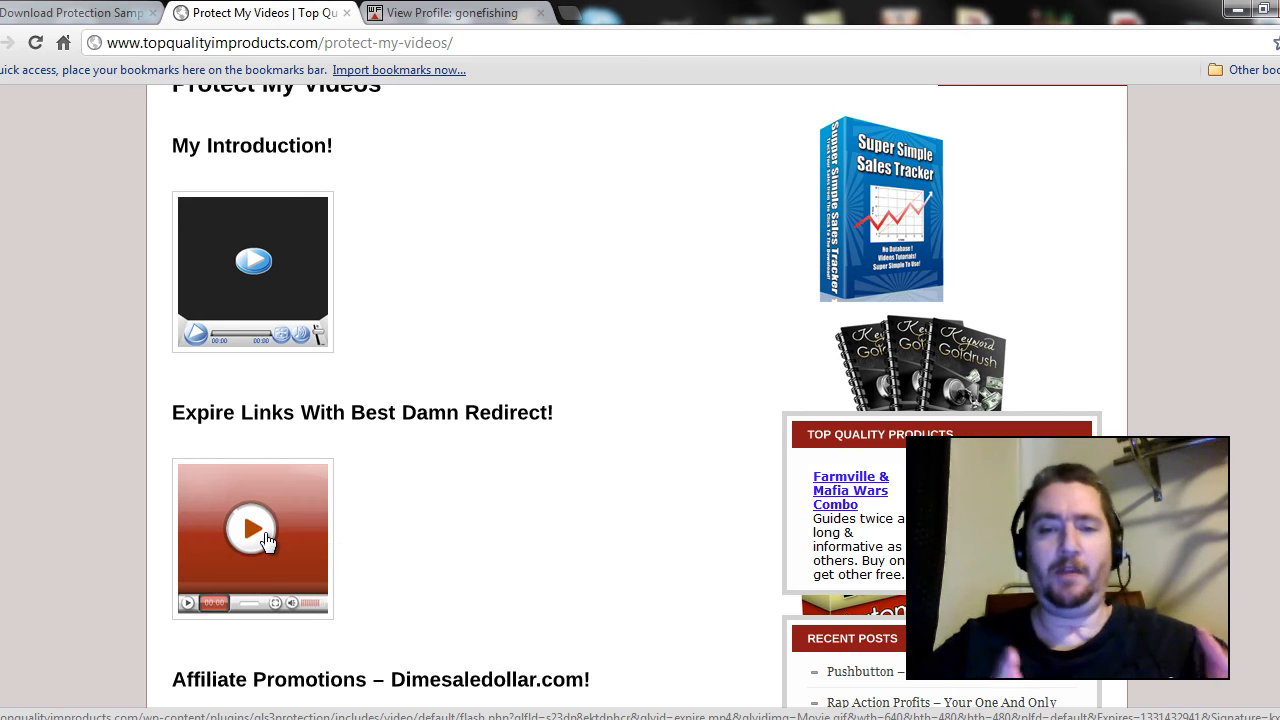
mouse_move(332, 296)
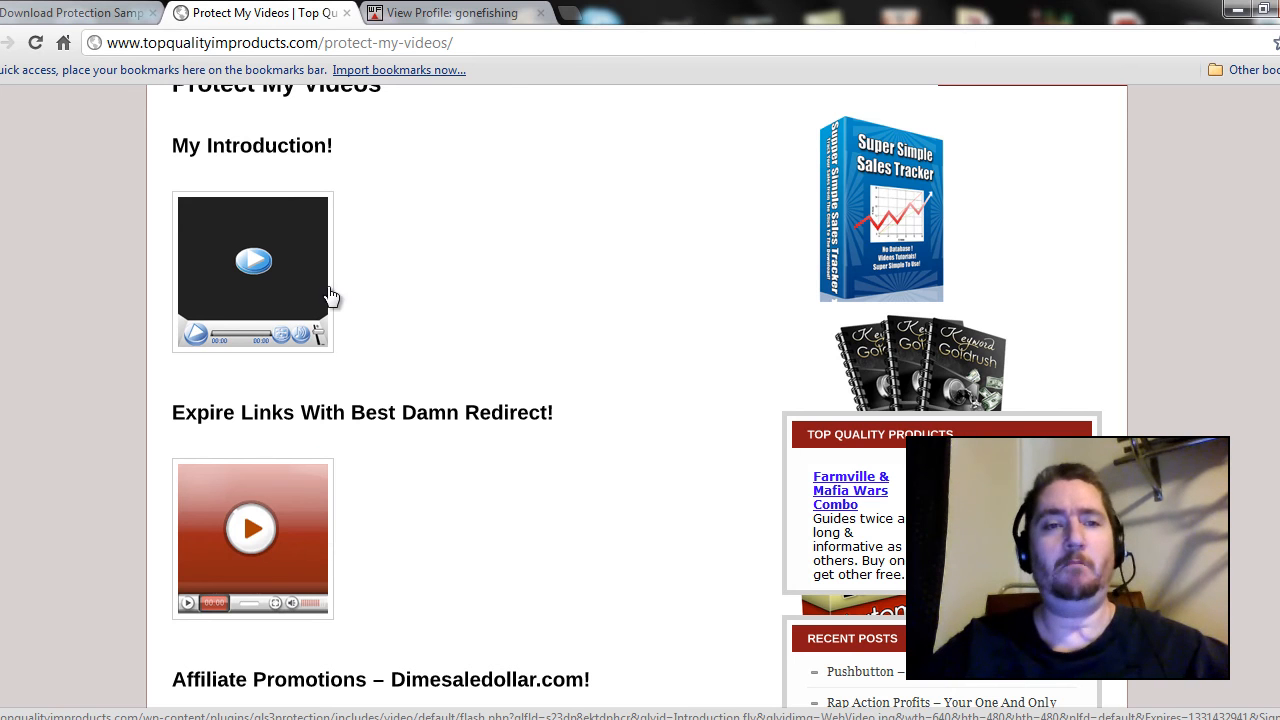
mouse_move(278, 236)
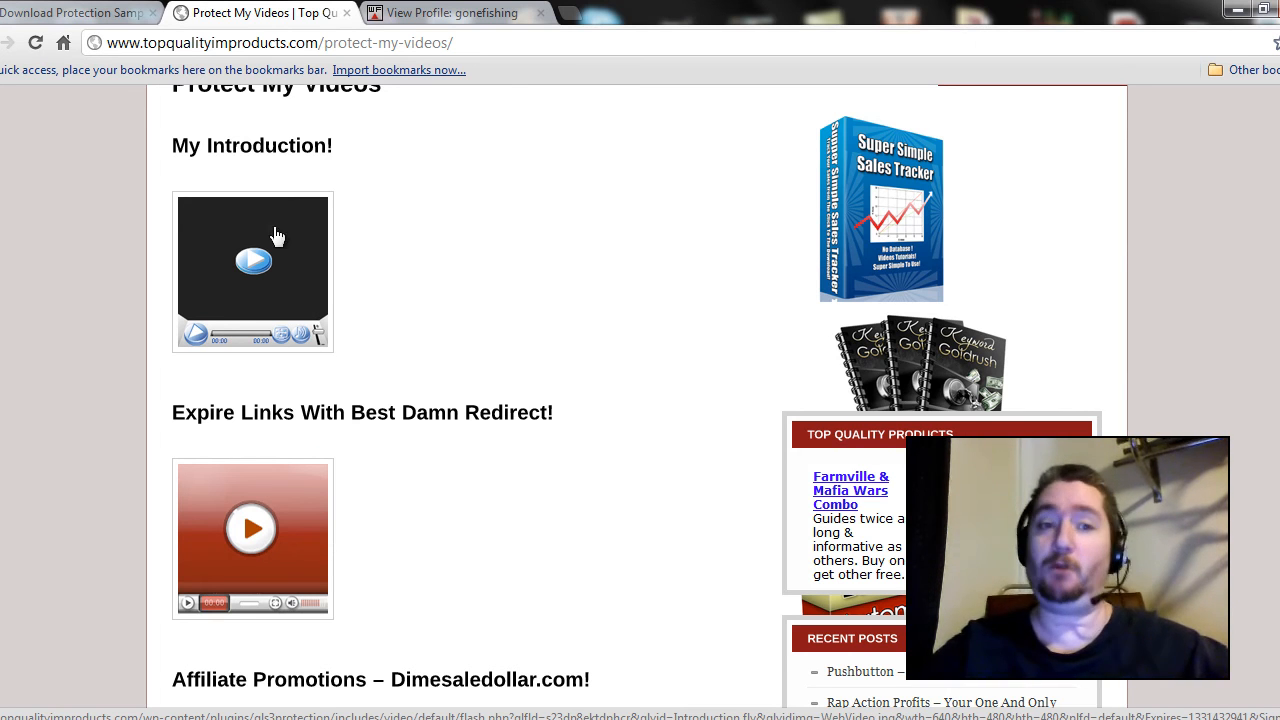
mouse_move(464, 302)
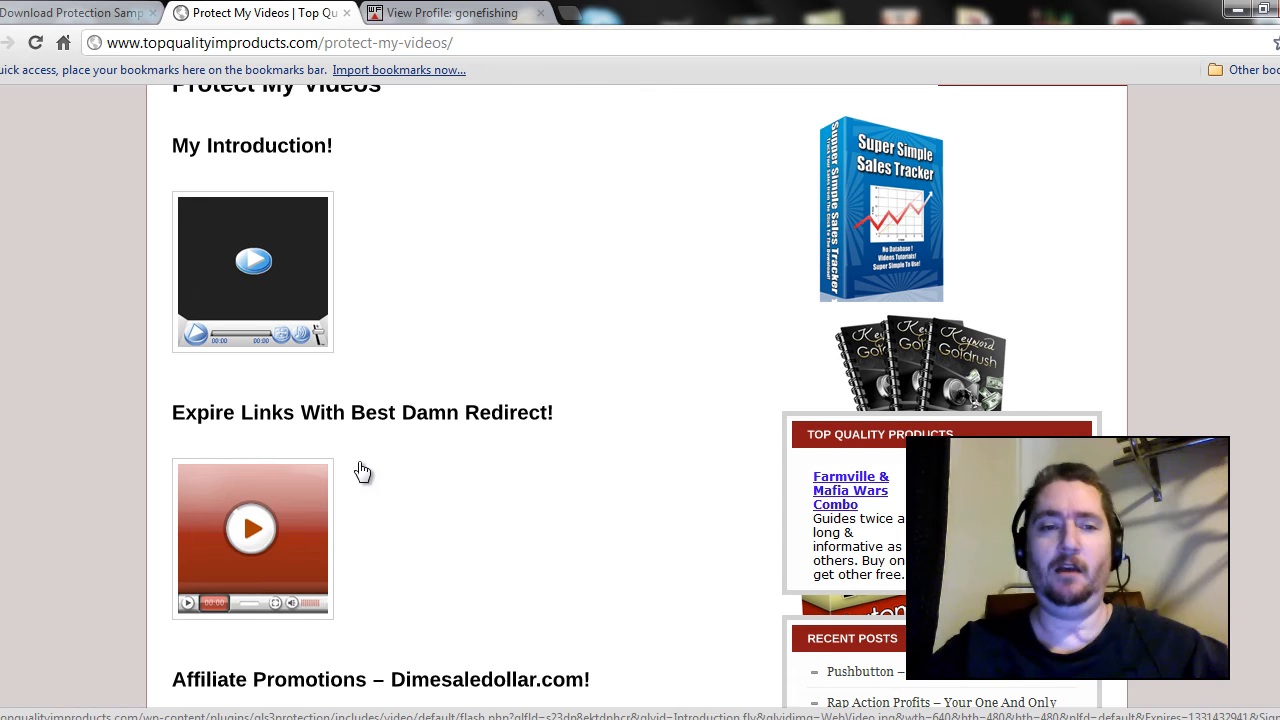
mouse_move(310, 532)
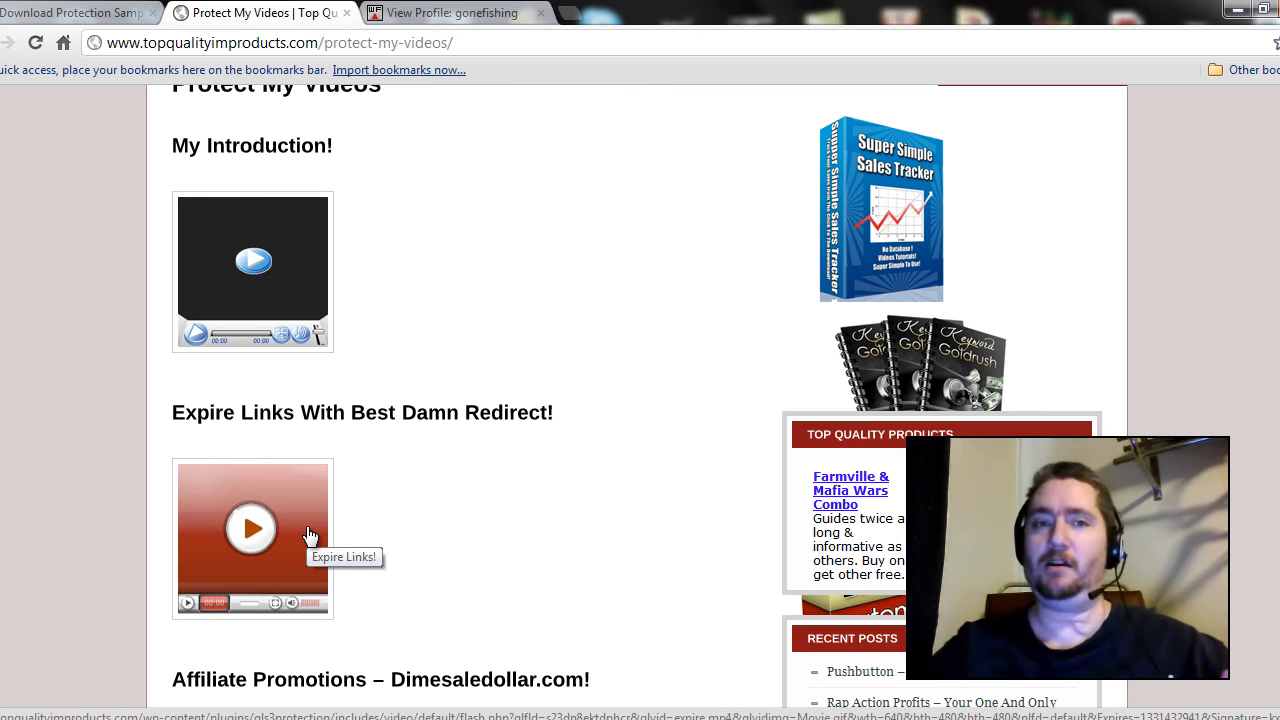